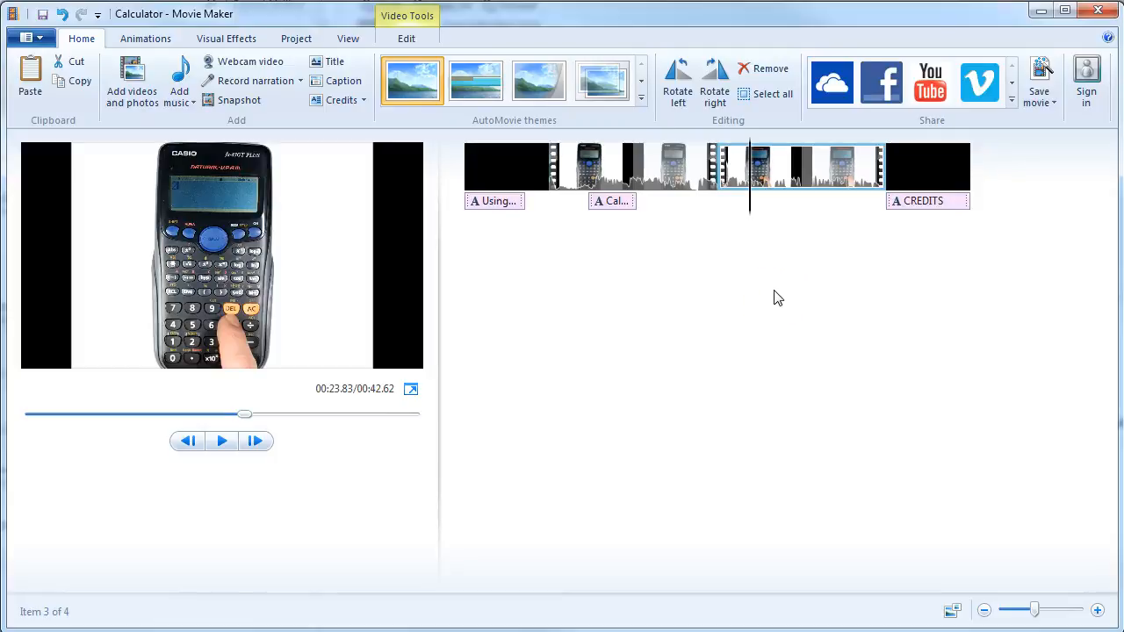
mouse_move(830, 210)
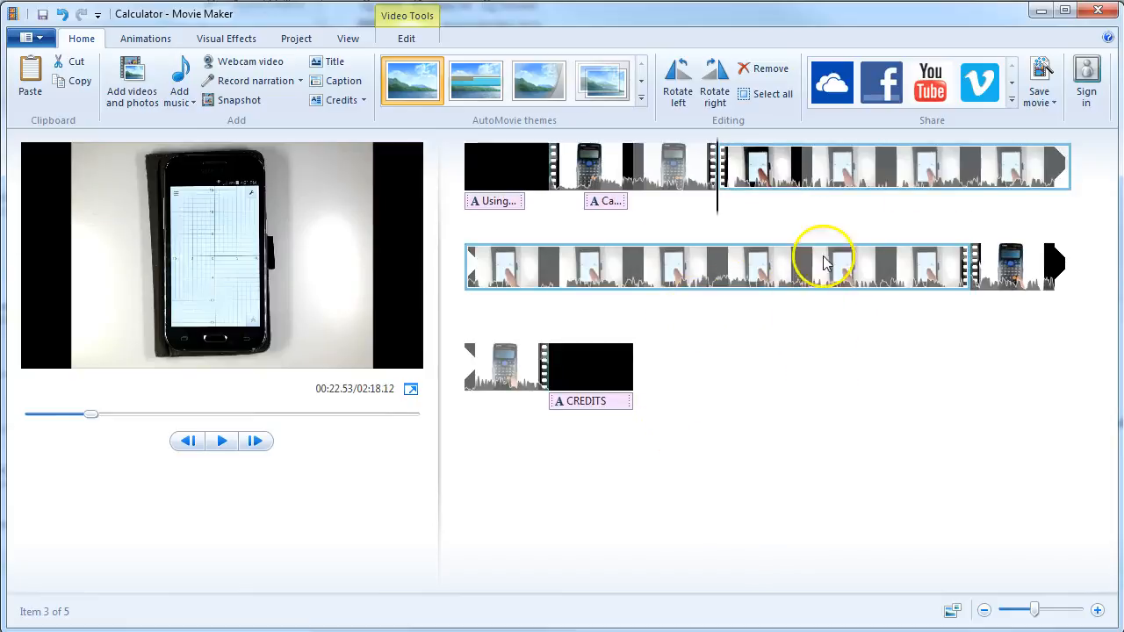
mouse_move(792, 168)
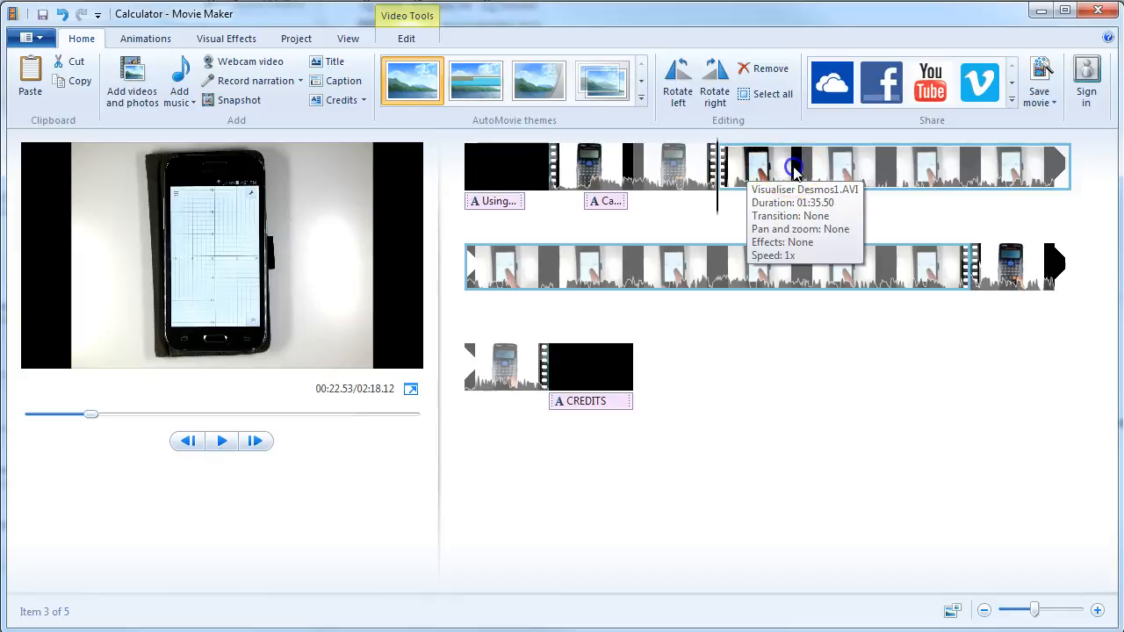
Move the Visualiser Desmos1 phone clip to fourth position, after both calculator clips.
drag(794, 172, 1054, 320)
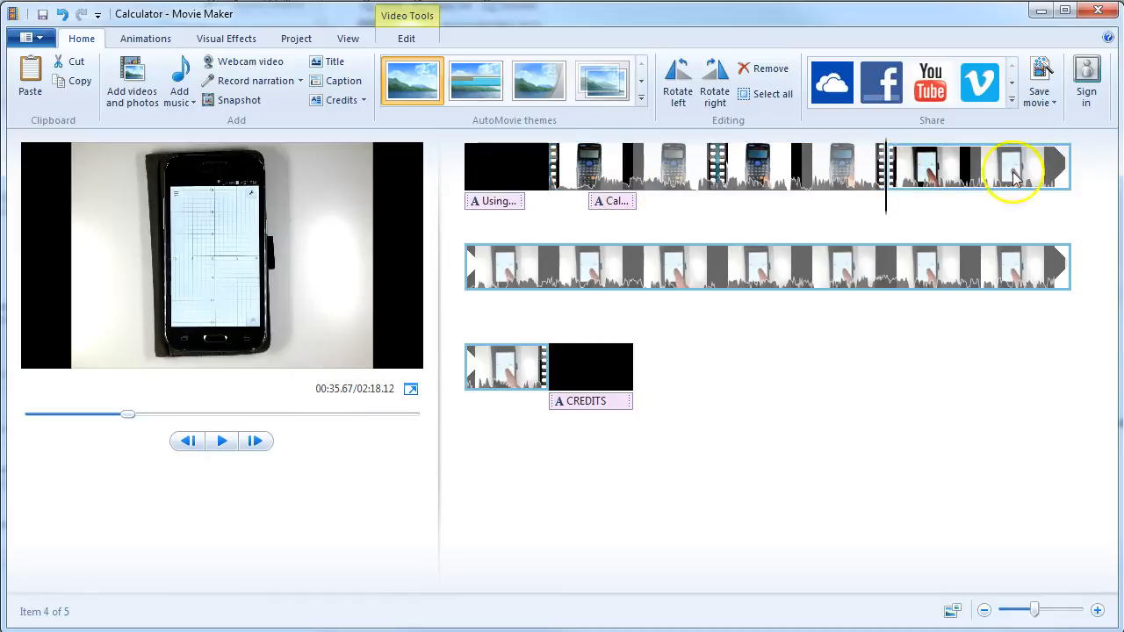
mouse_move(962, 184)
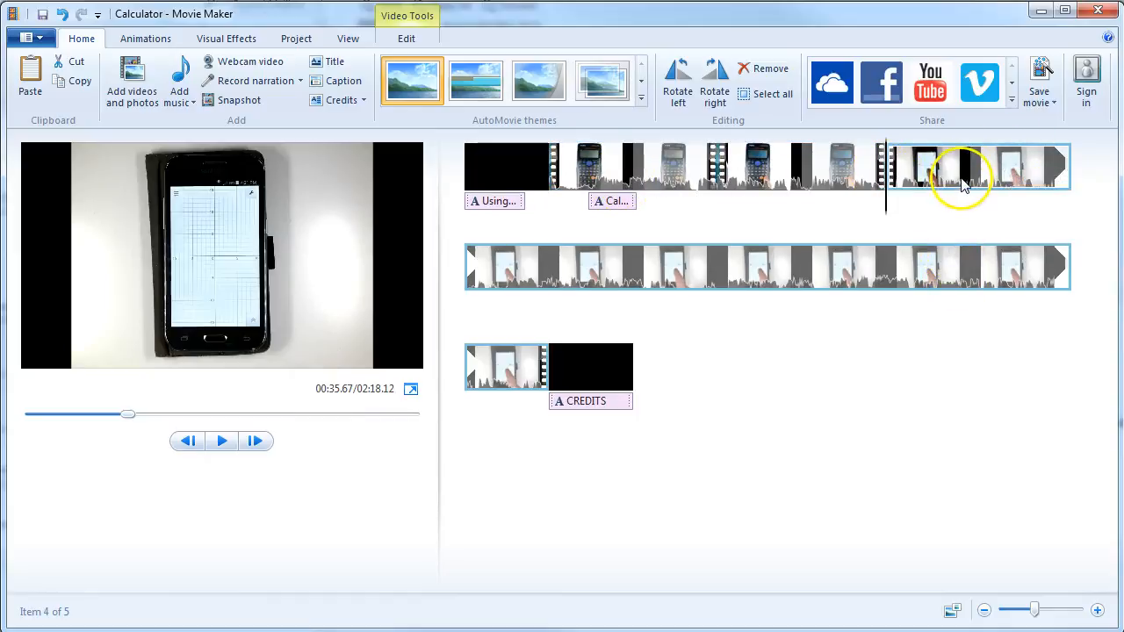
mouse_move(966, 185)
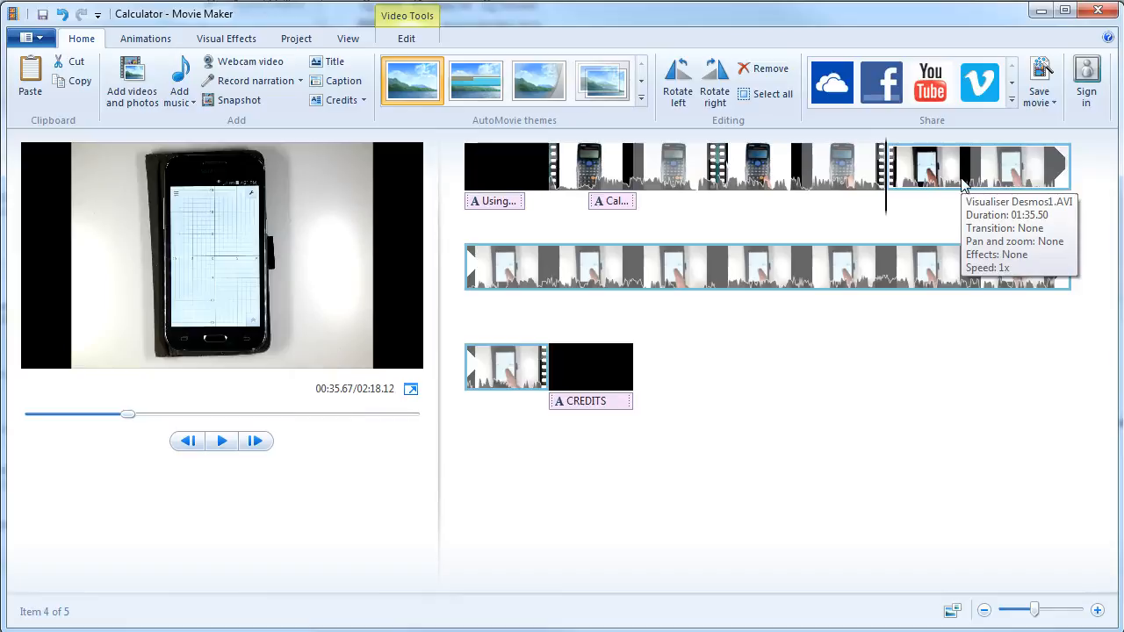
mouse_move(955, 204)
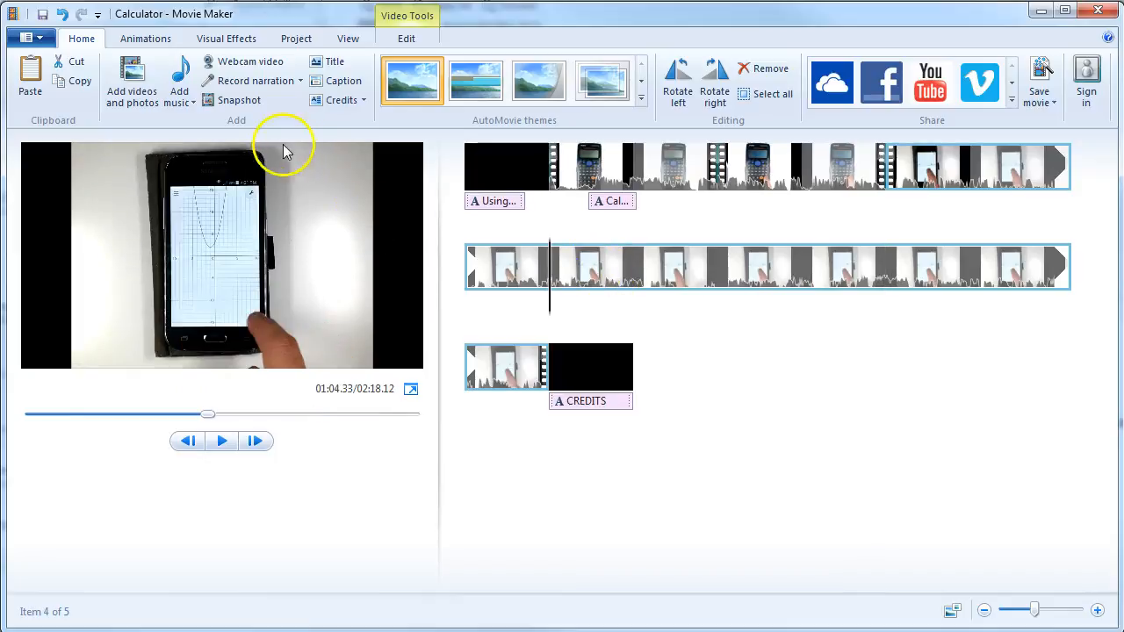
Split the phone clip at the playhead and delete the later part, keeping about 28.68 s.
click(405, 39)
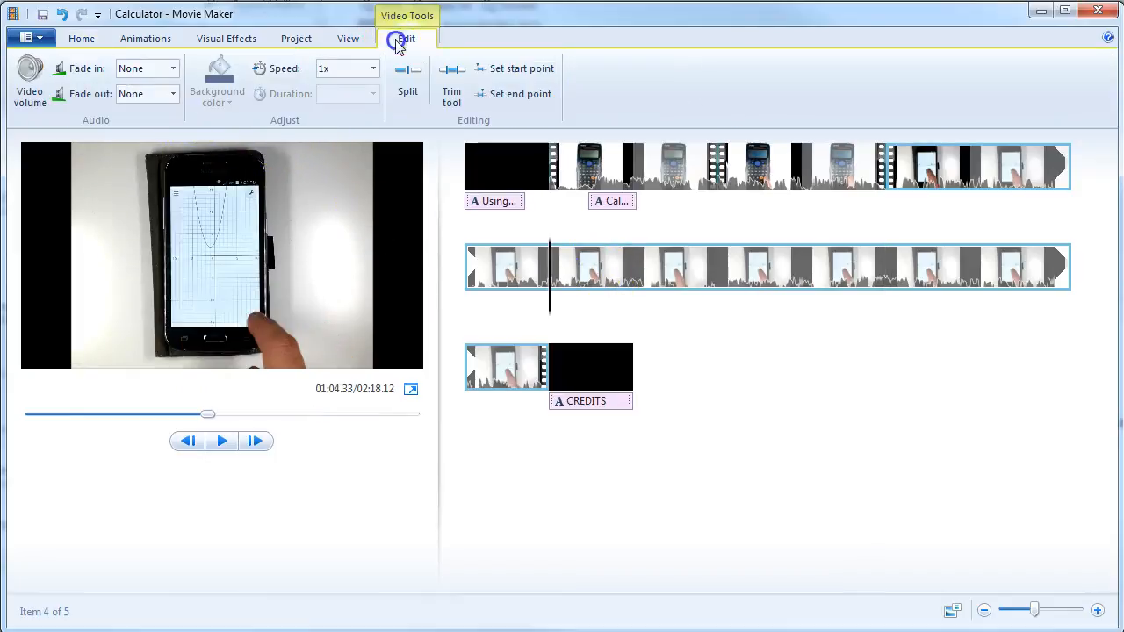
click(408, 79)
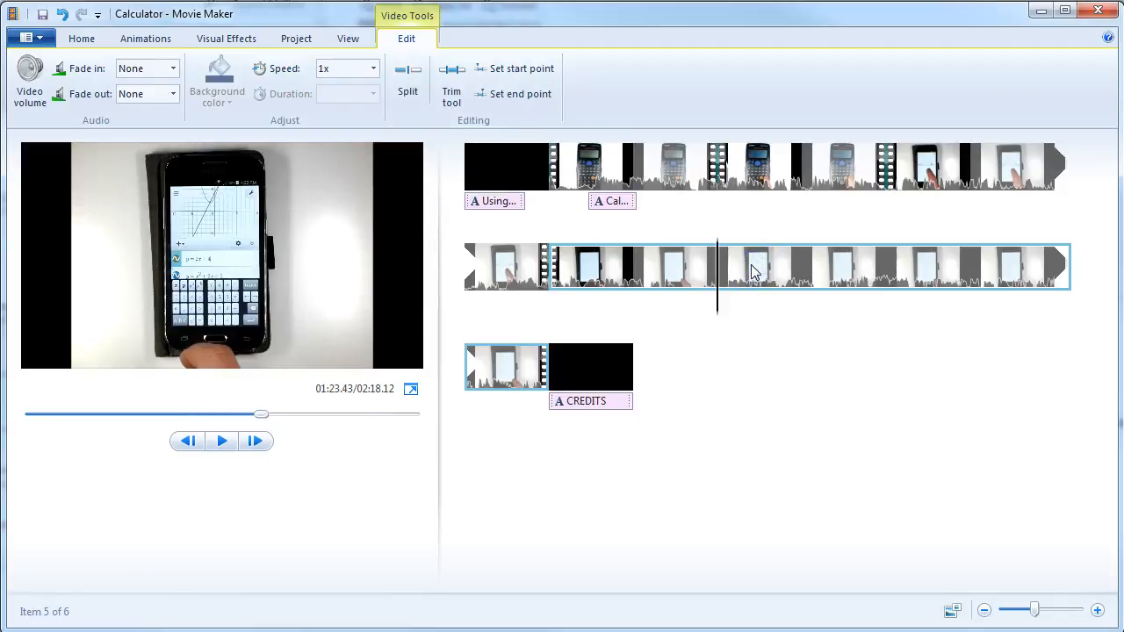
click(953, 167)
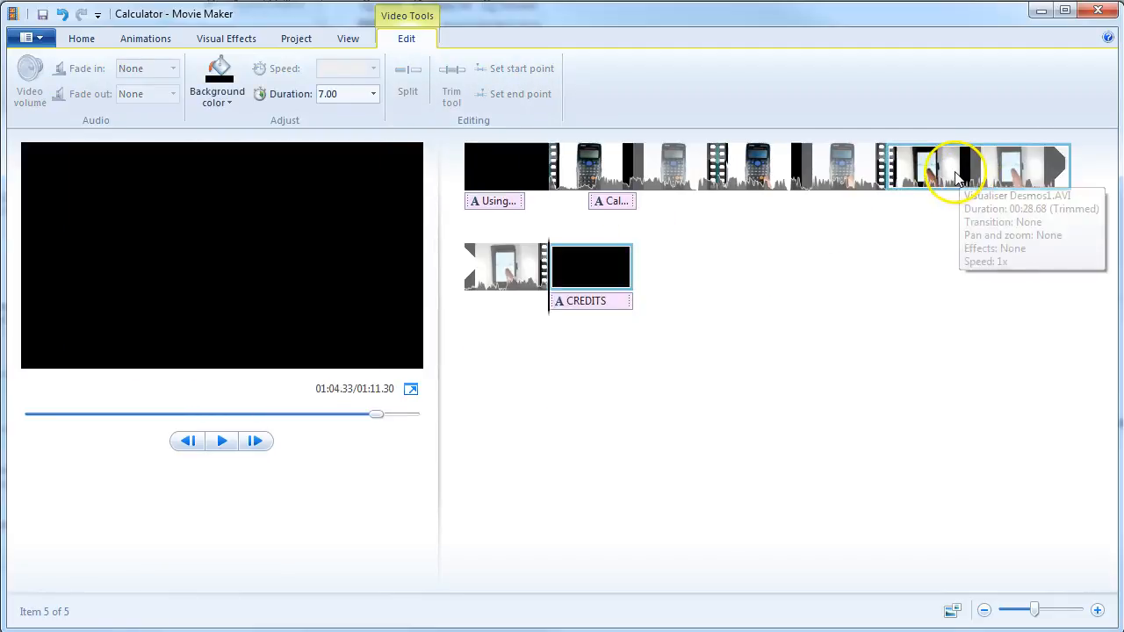
click(913, 167)
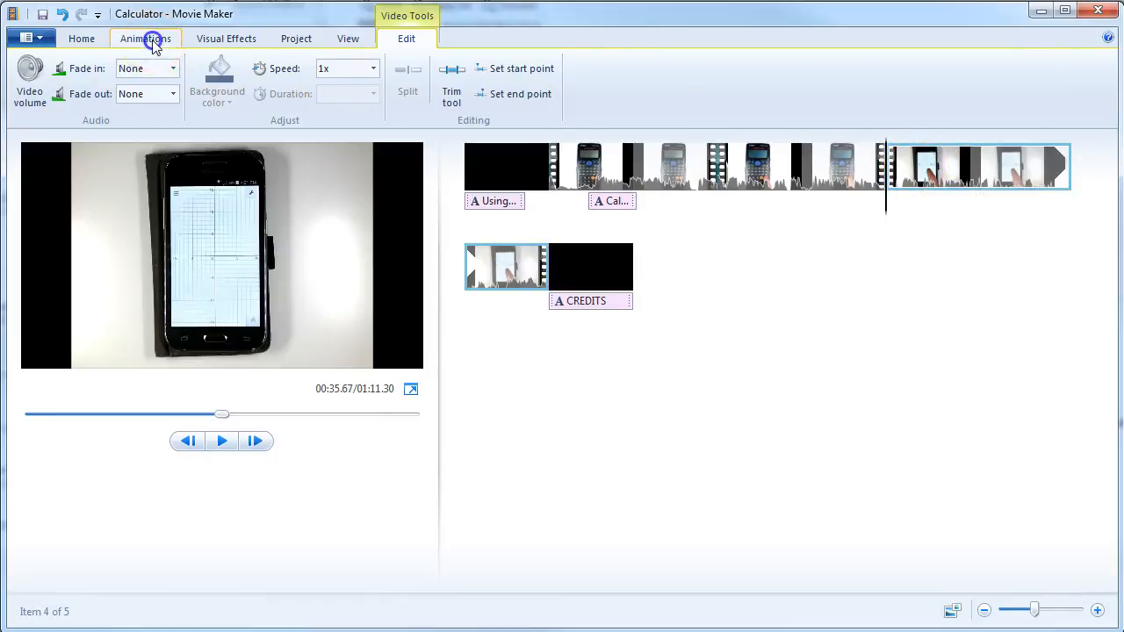
Add a 1.5-second transition into the Desmos clip and preview its playback.
click(144, 38)
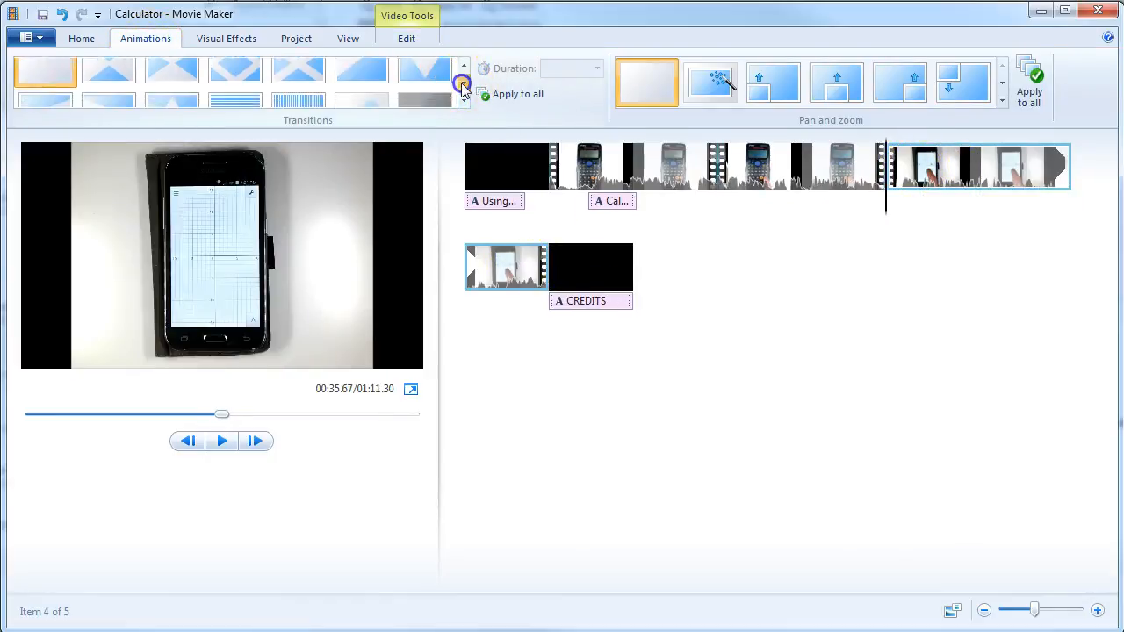
click(462, 68)
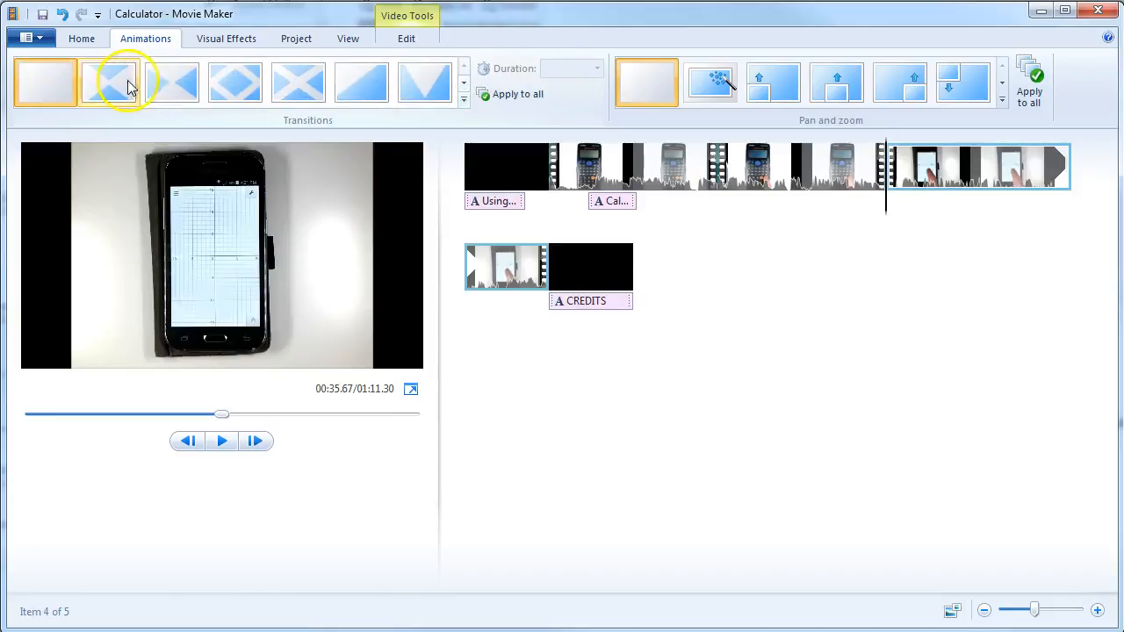
click(360, 82)
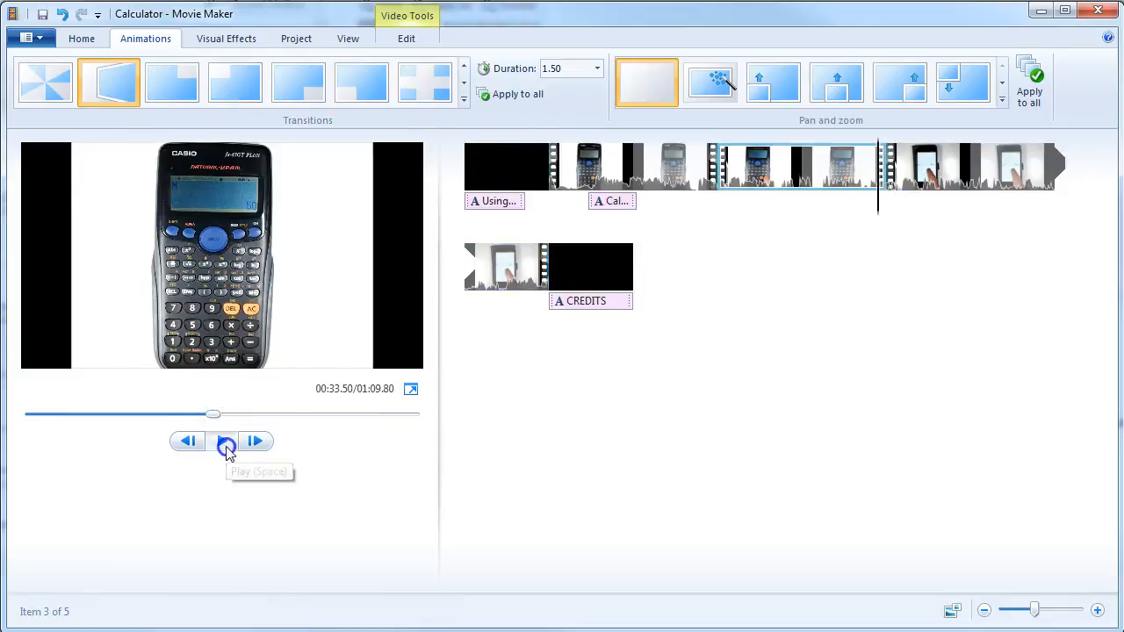
click(225, 441)
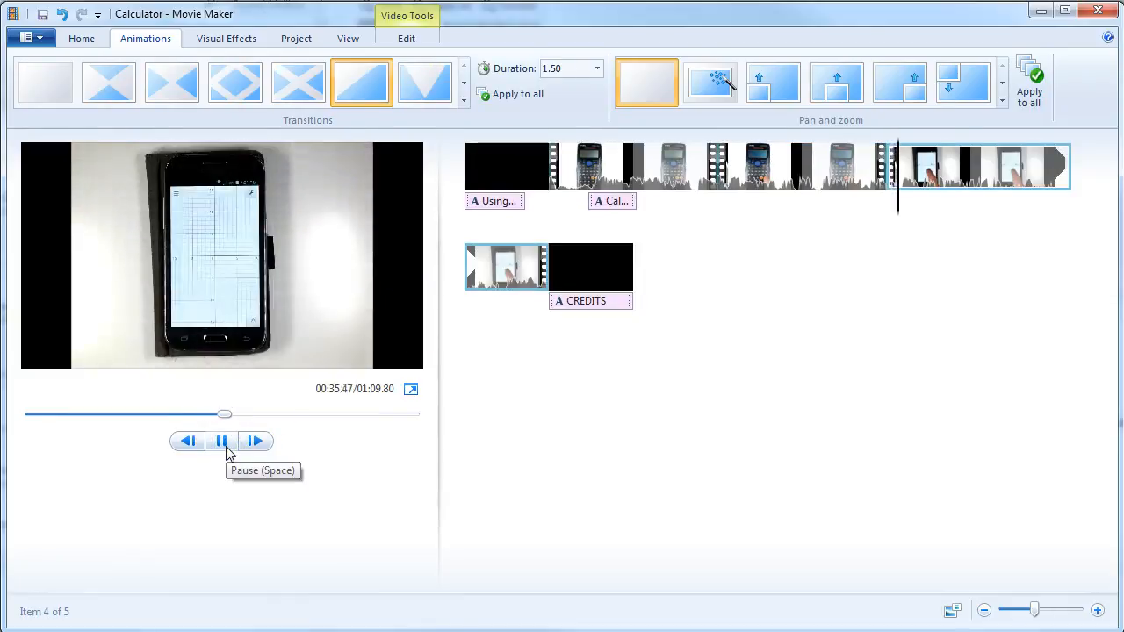
click(220, 441)
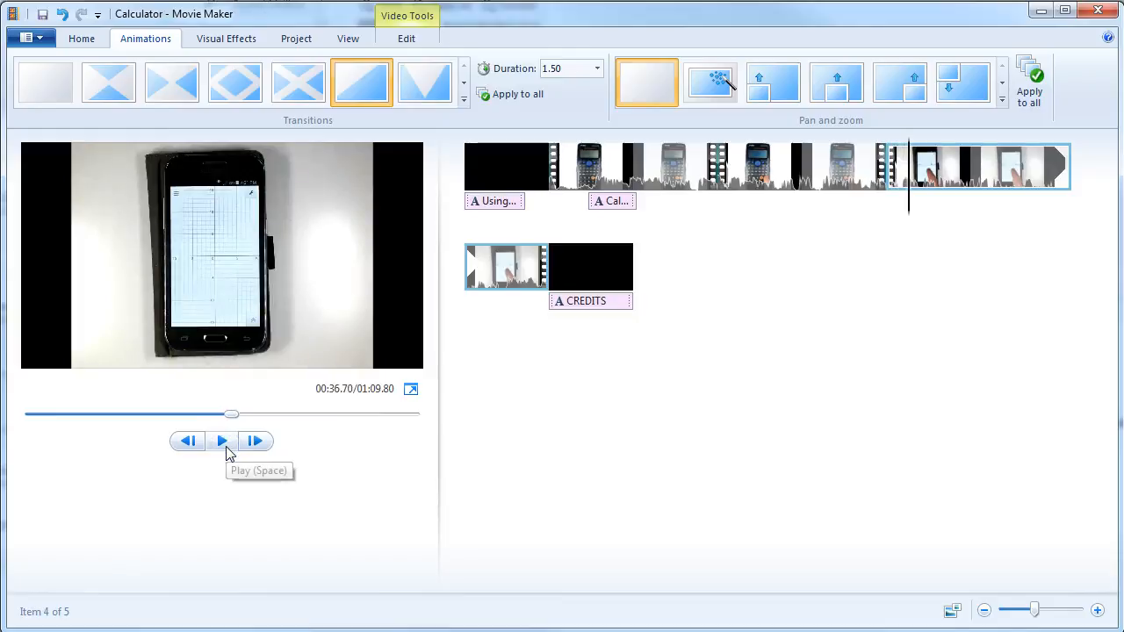